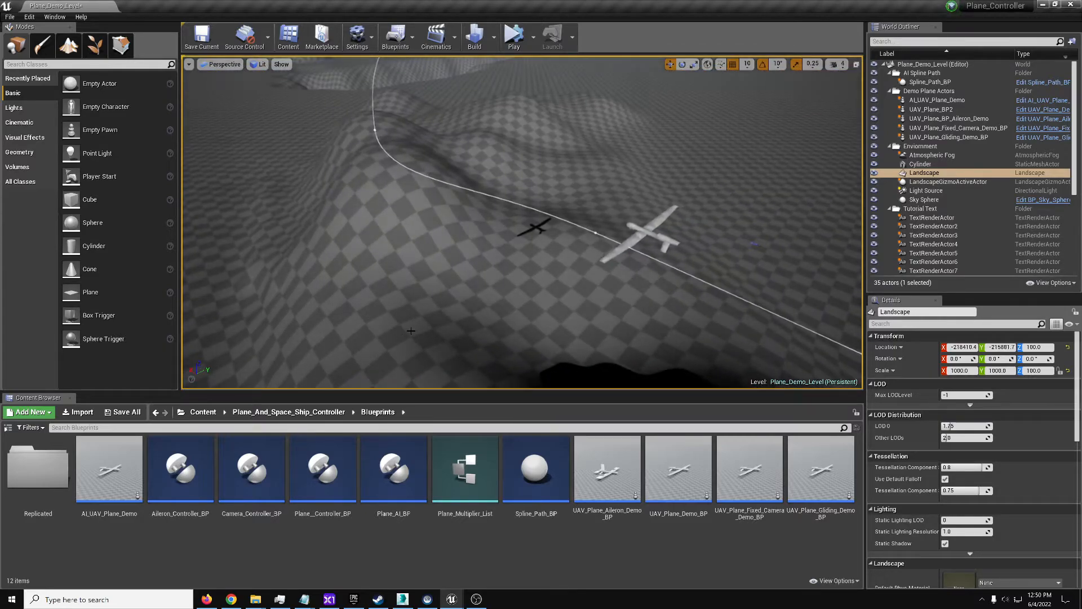
Select the AI_UAV_Plane_Demo actor for its camera preview, then locate its blueprint and Spline_Path_BP in the Content Browser
left_click(935, 99)
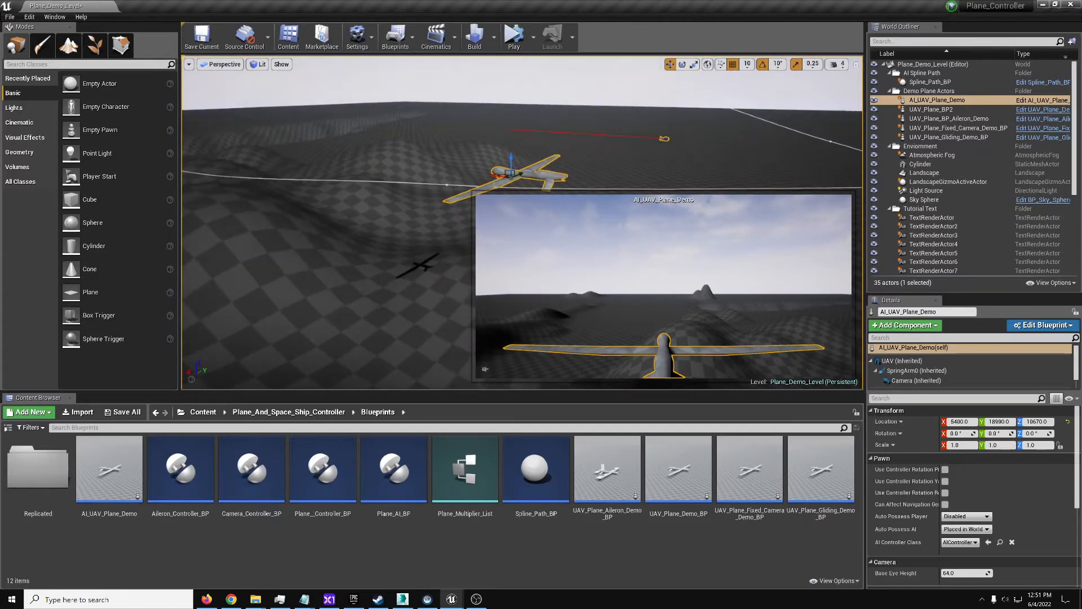
left_click(924, 173)
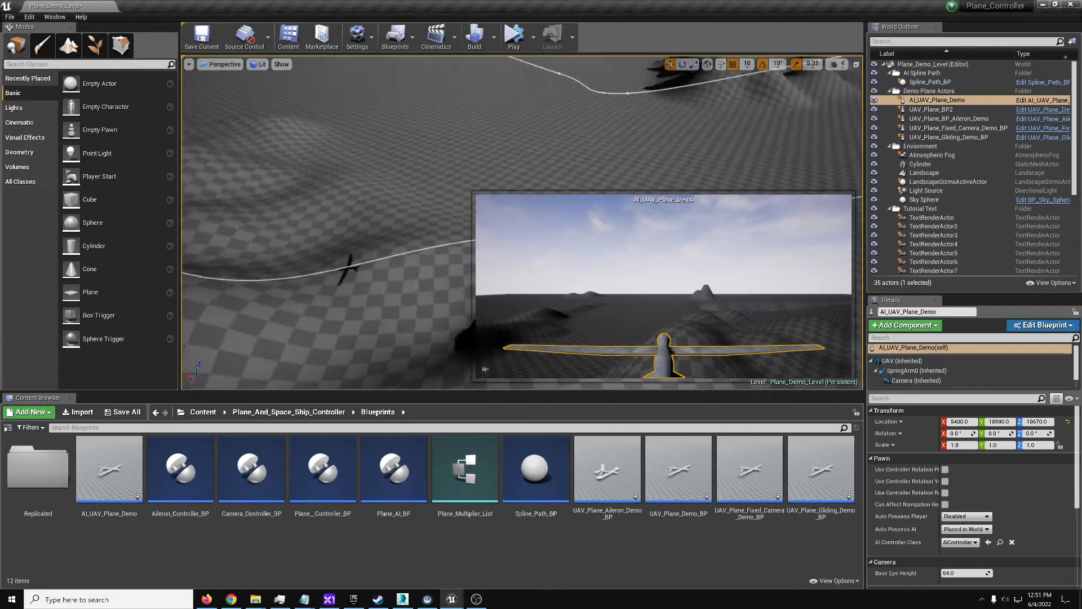
left_click(108, 469)
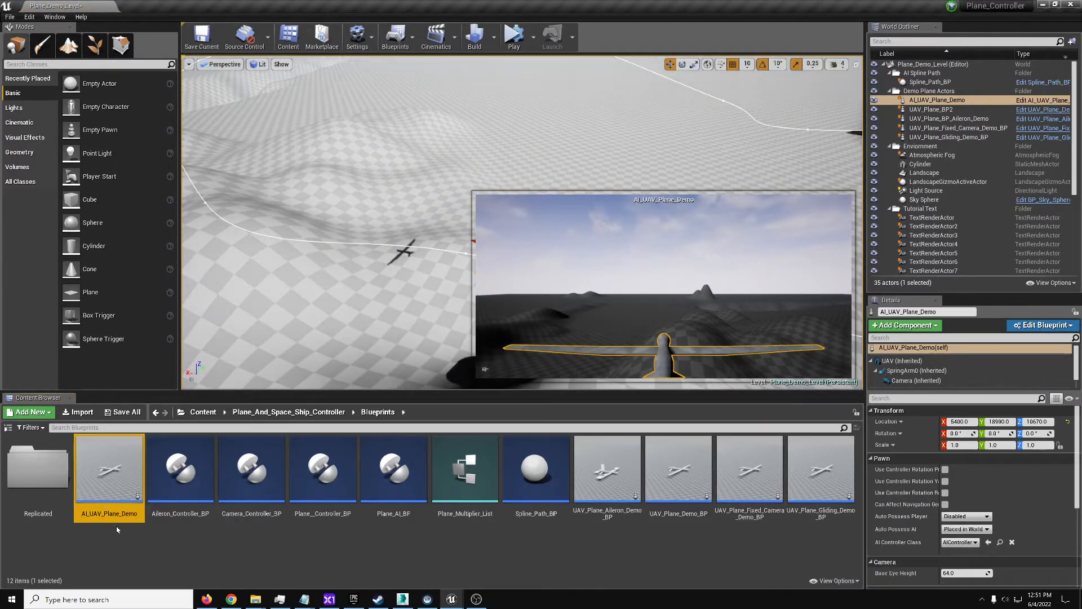
left_click(535, 469)
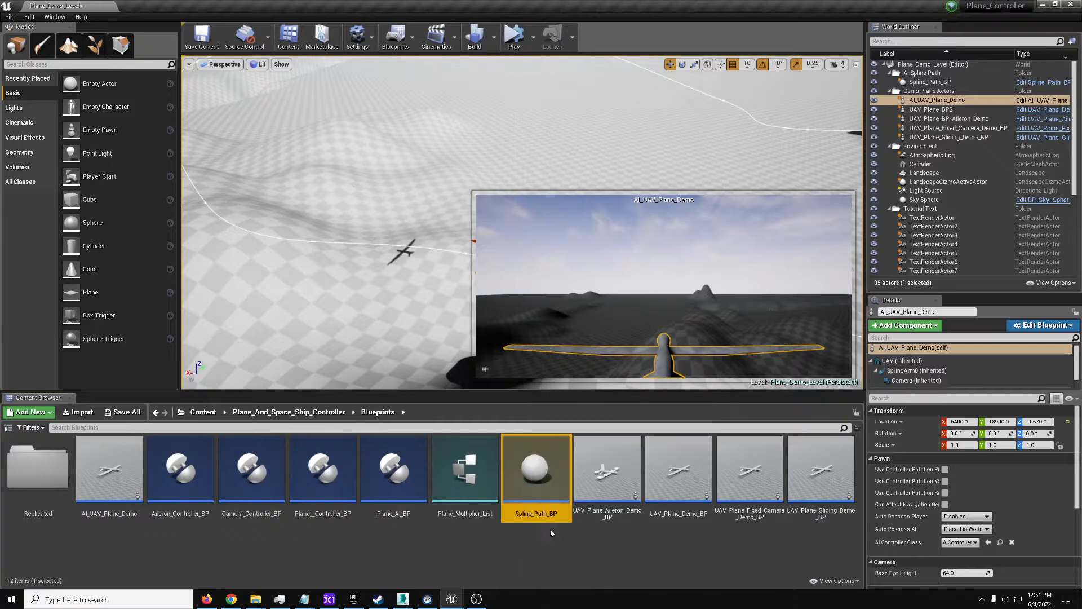
mouse_move(393, 468)
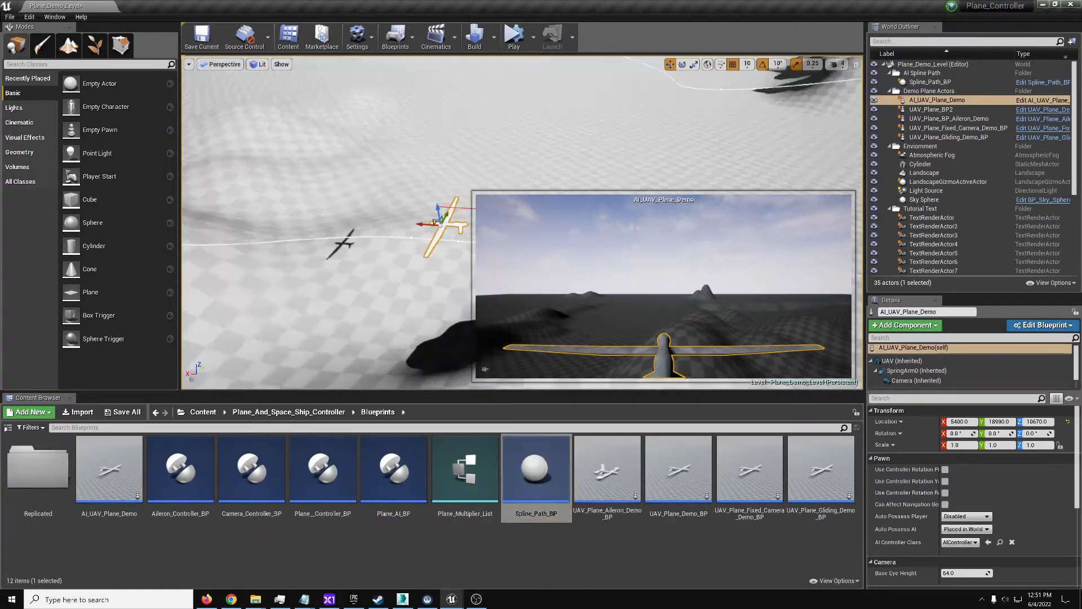
left_click(924, 173)
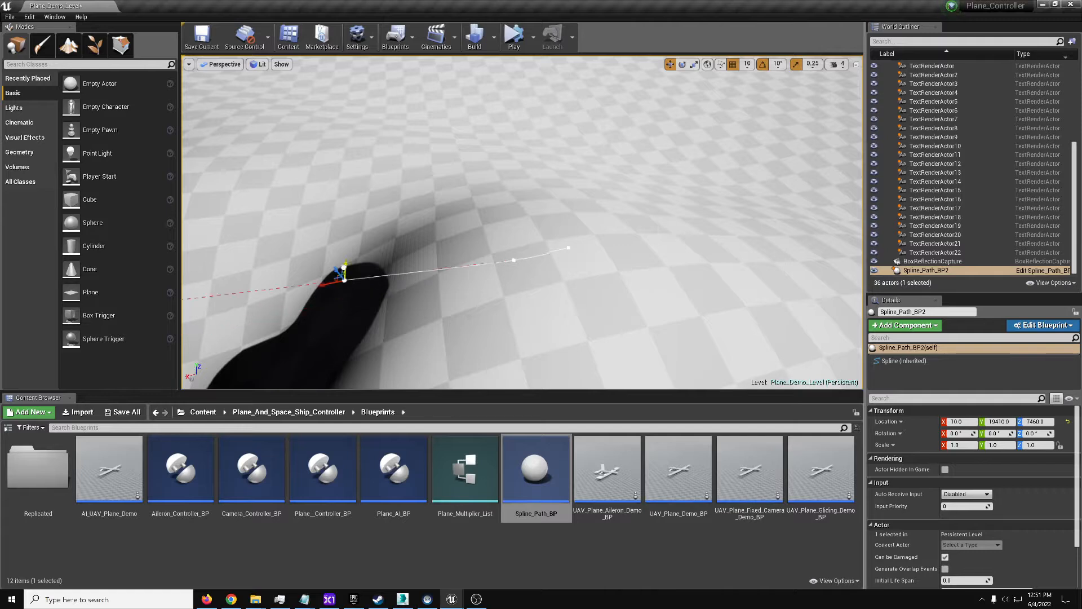
left_click_drag(341, 276, 510, 251)
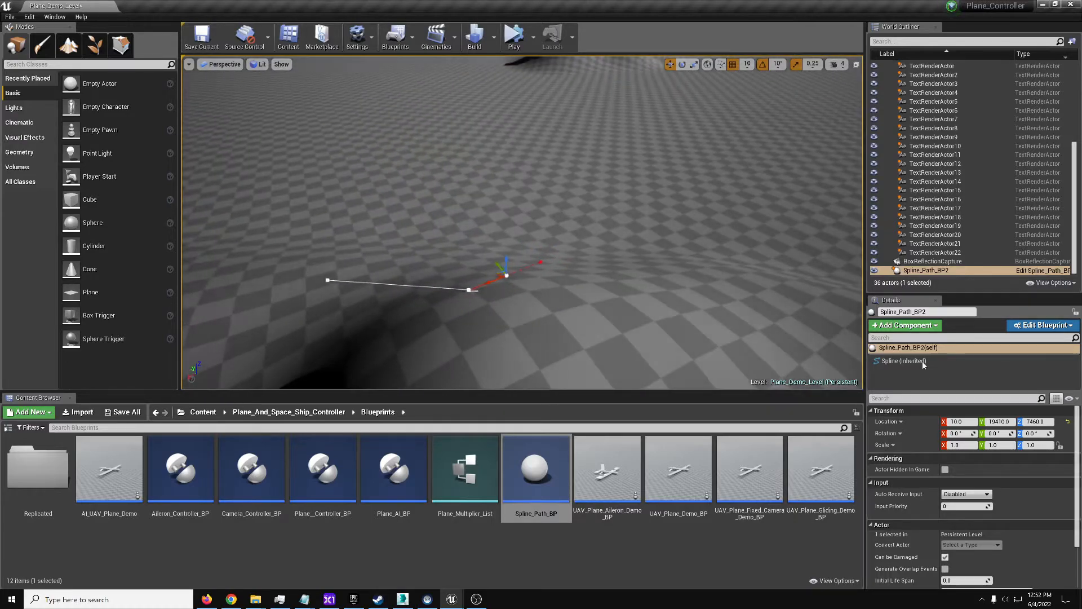
left_click(901, 360)
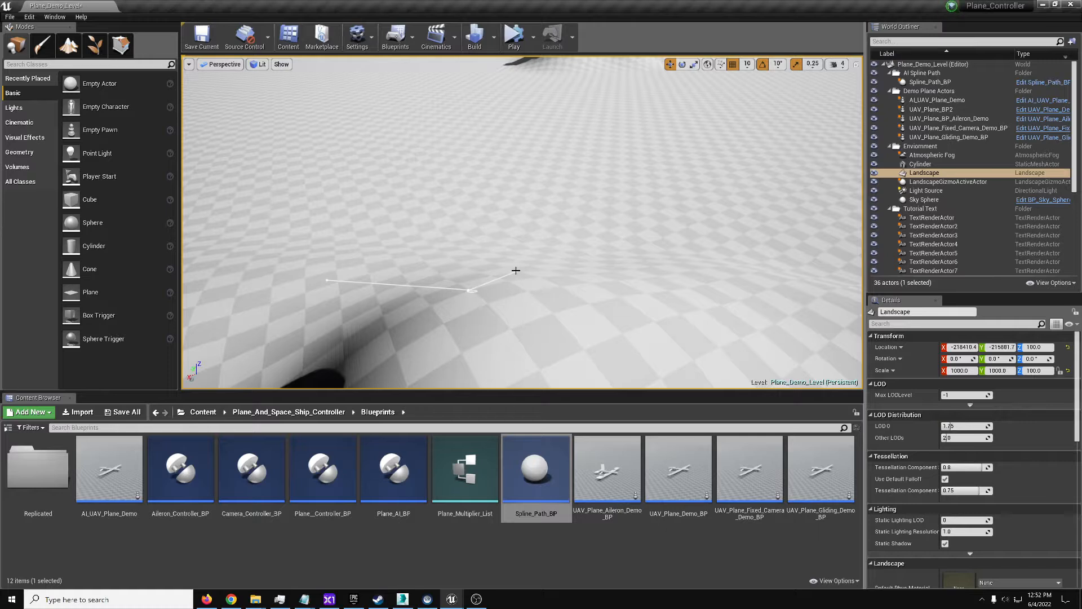
mouse_move(513, 272)
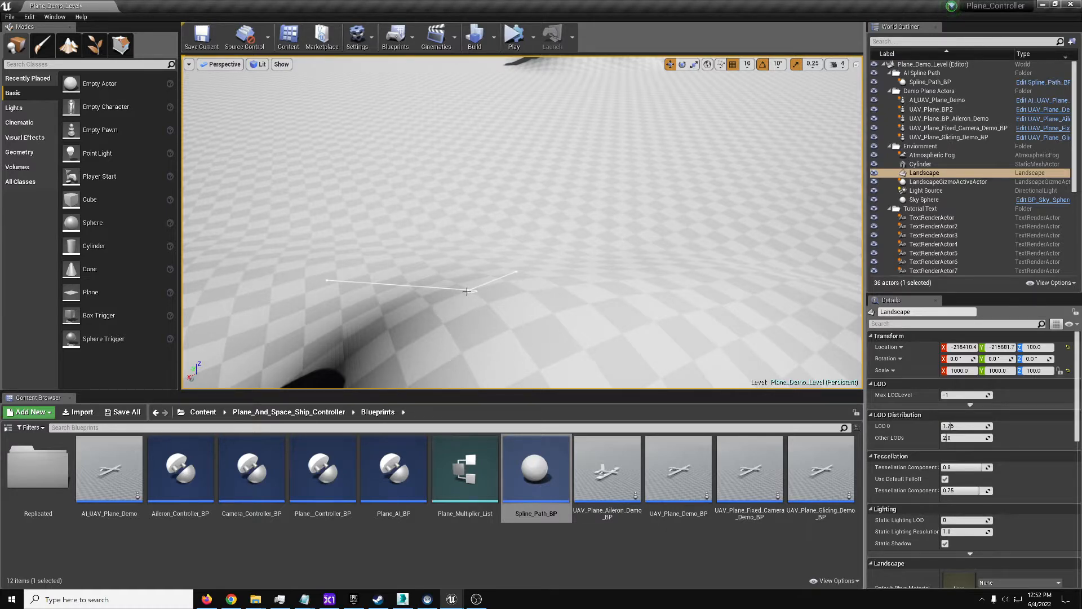
left_click(926, 270)
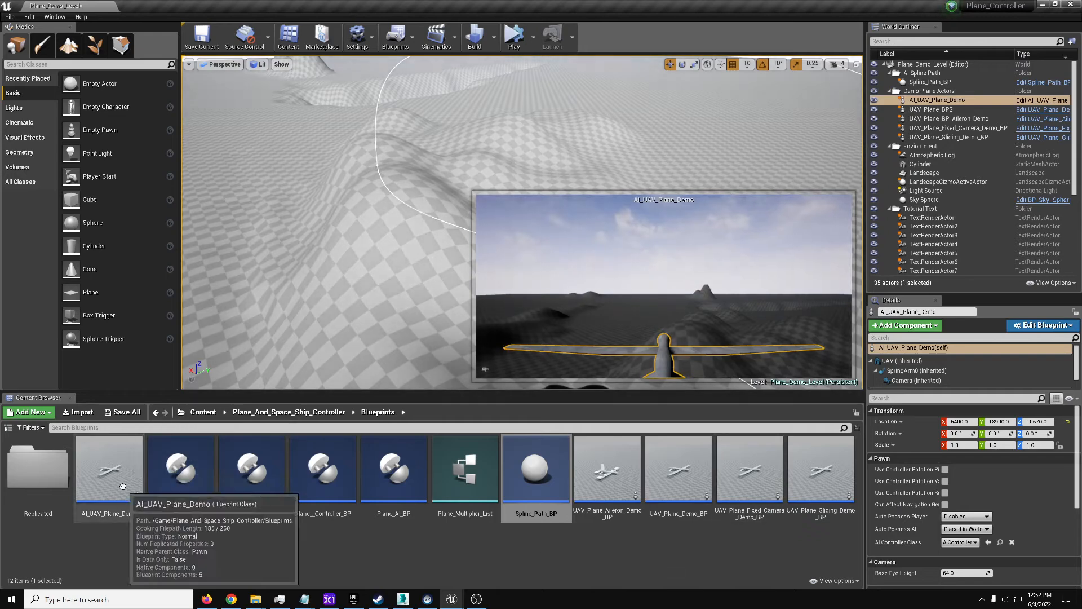
Look through the AI_UAV_Plane_Demo blueprint's event graph and its 3D viewport
double_click(108, 462)
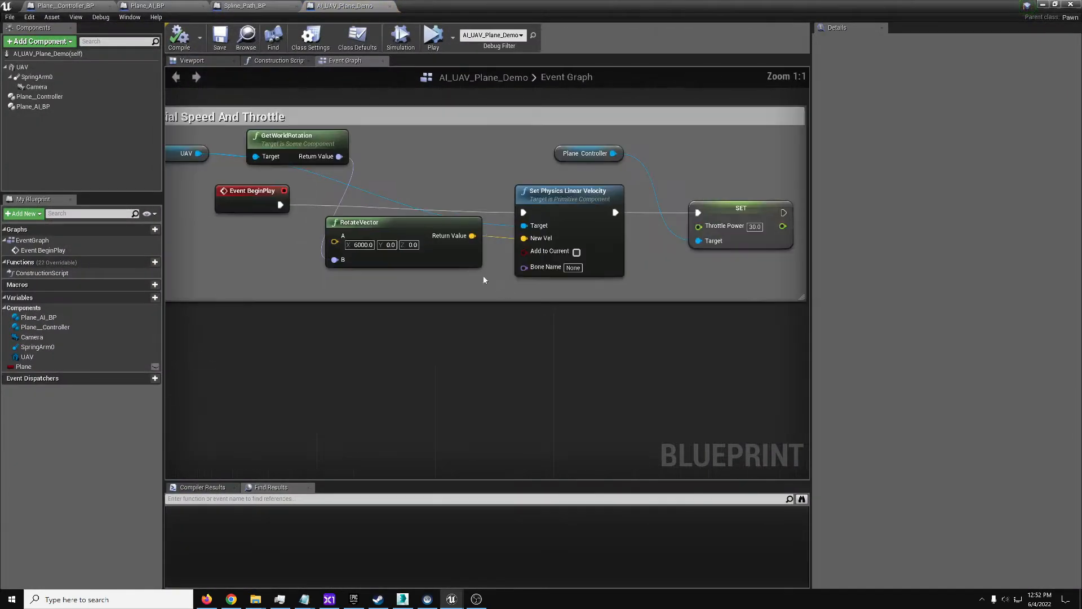
scroll("down", 3)
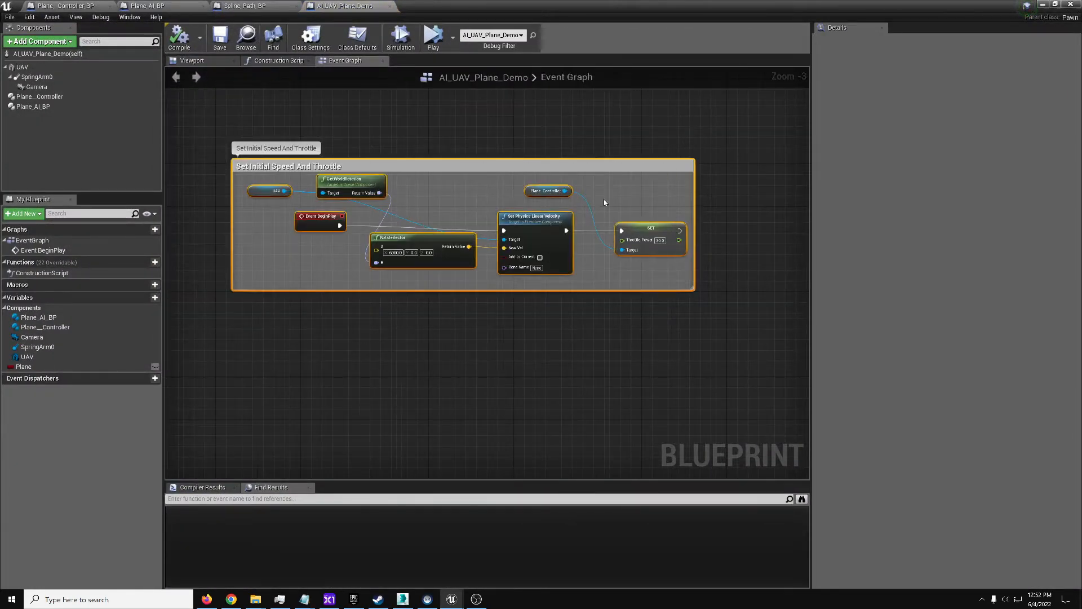
left_click(458, 333)
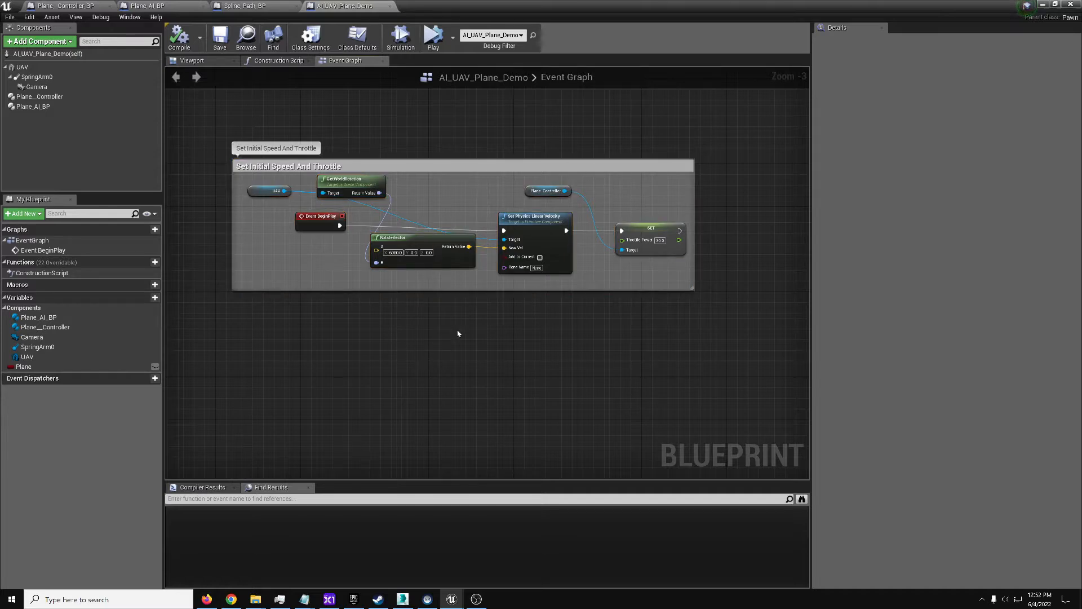
left_click(192, 61)
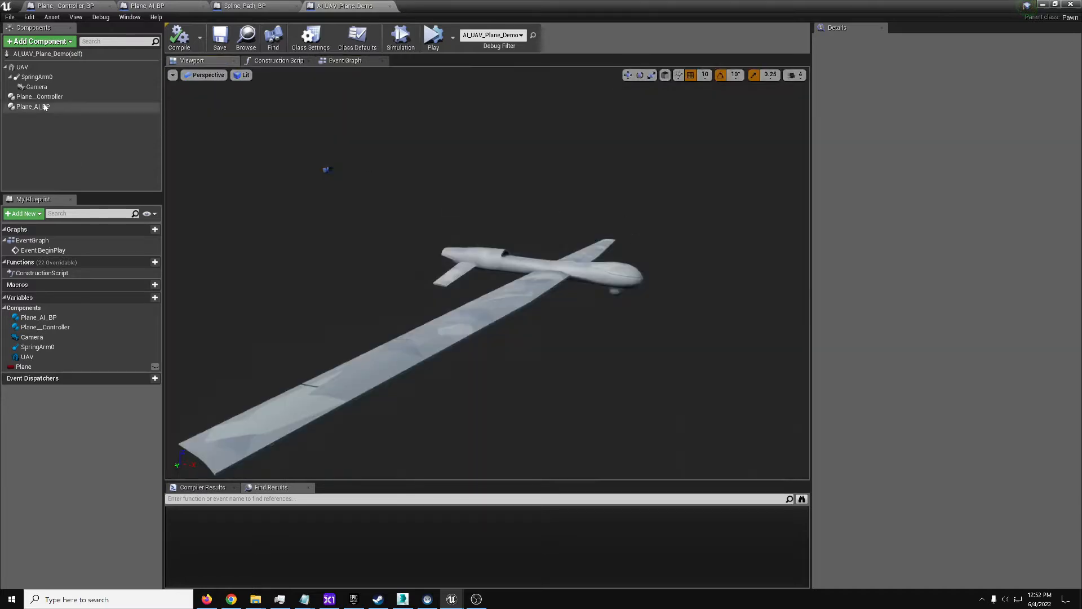
Inspect the Plane_AI_BP component's AI options and move on to the plane controller blueprint
left_click(34, 106)
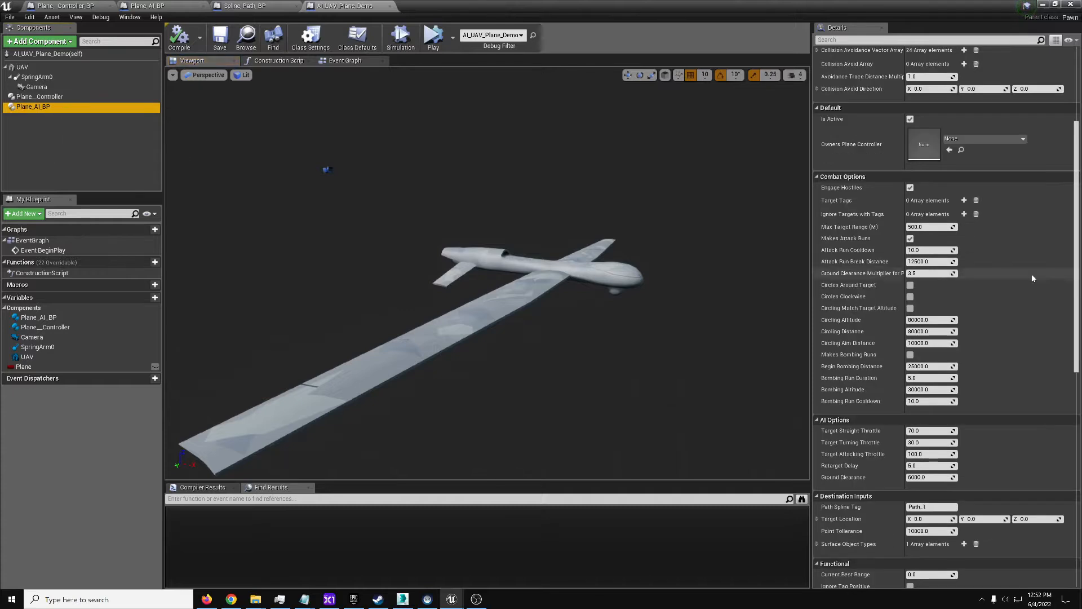
left_click(40, 97)
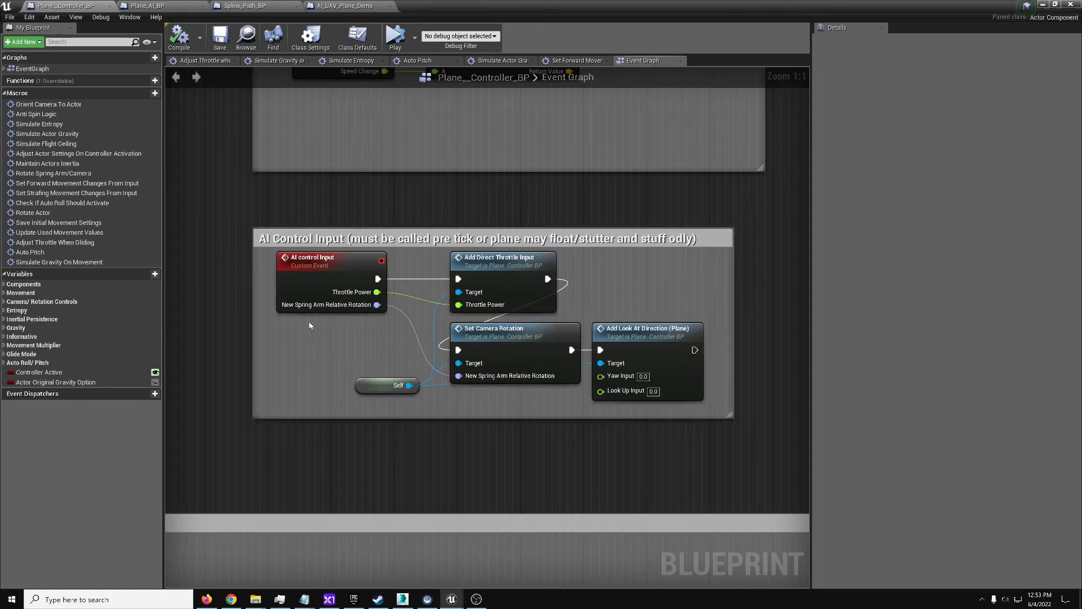
Trace the throttle input through Add Forward Input, Throttle Power and the forward-movement-changes macro graph
left_click(331, 257)
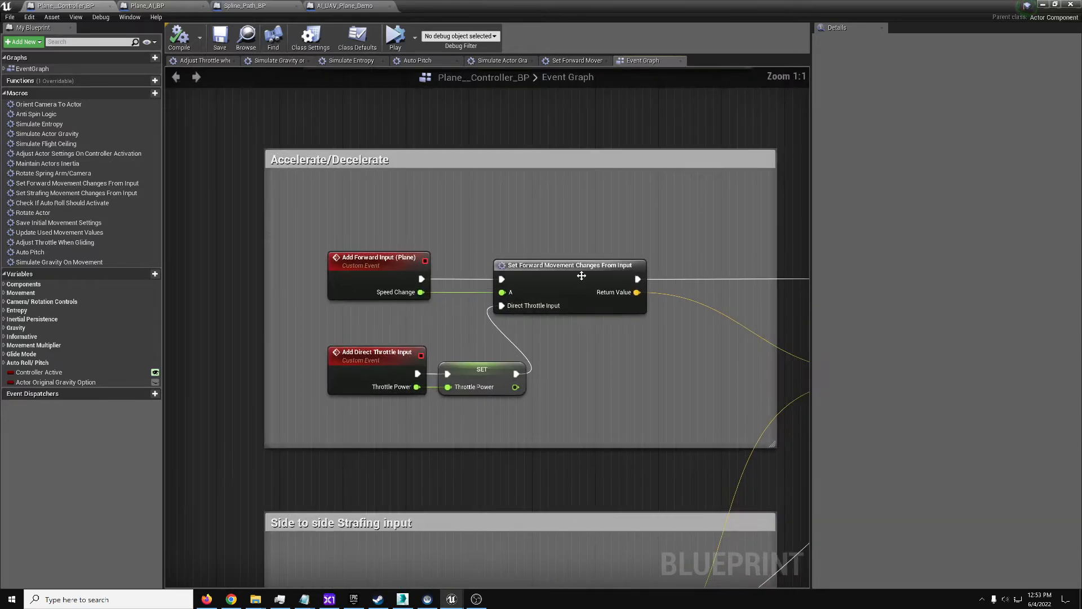
left_click(390, 297)
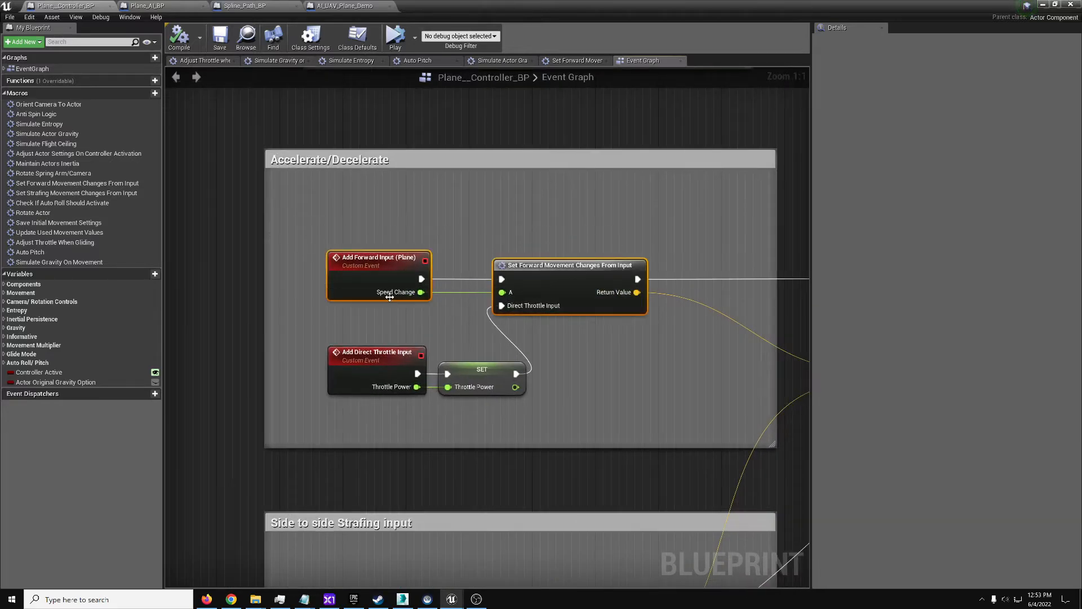
mouse_move(475, 354)
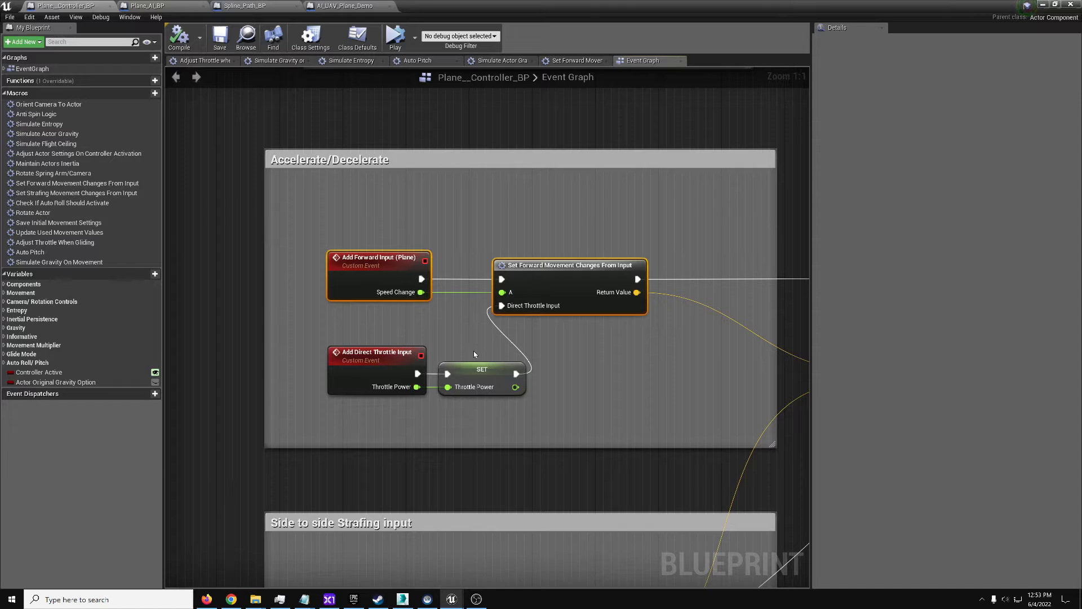
left_click(376, 352)
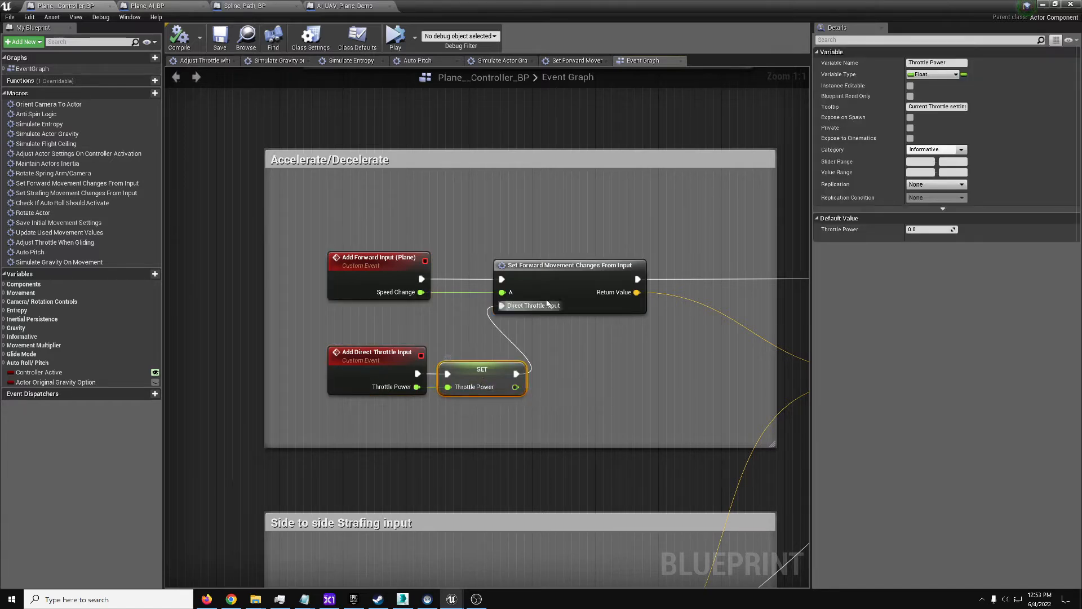
left_click(566, 265)
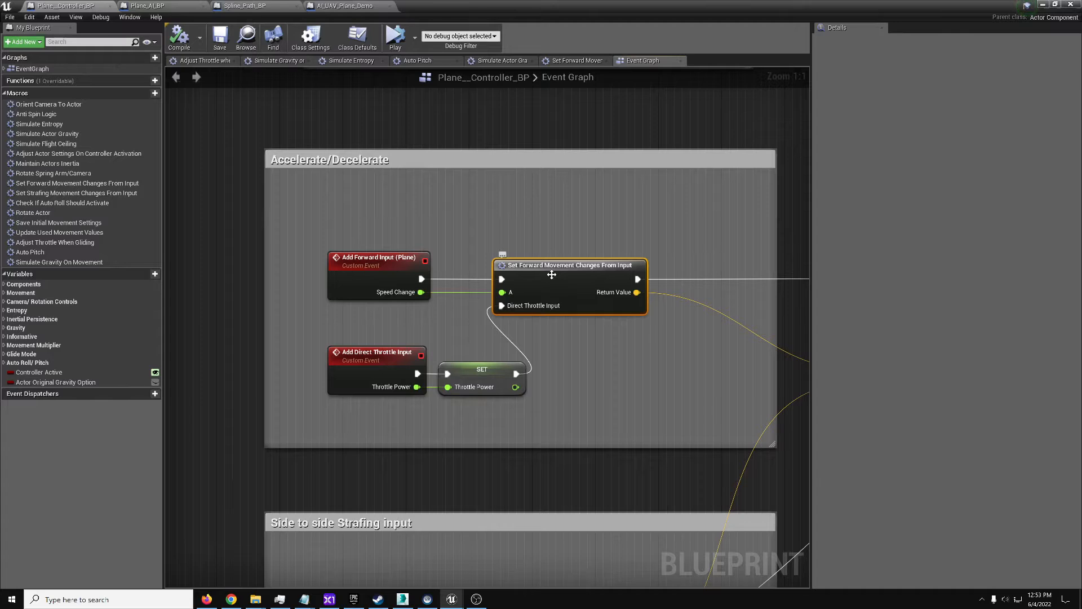
mouse_move(518, 313)
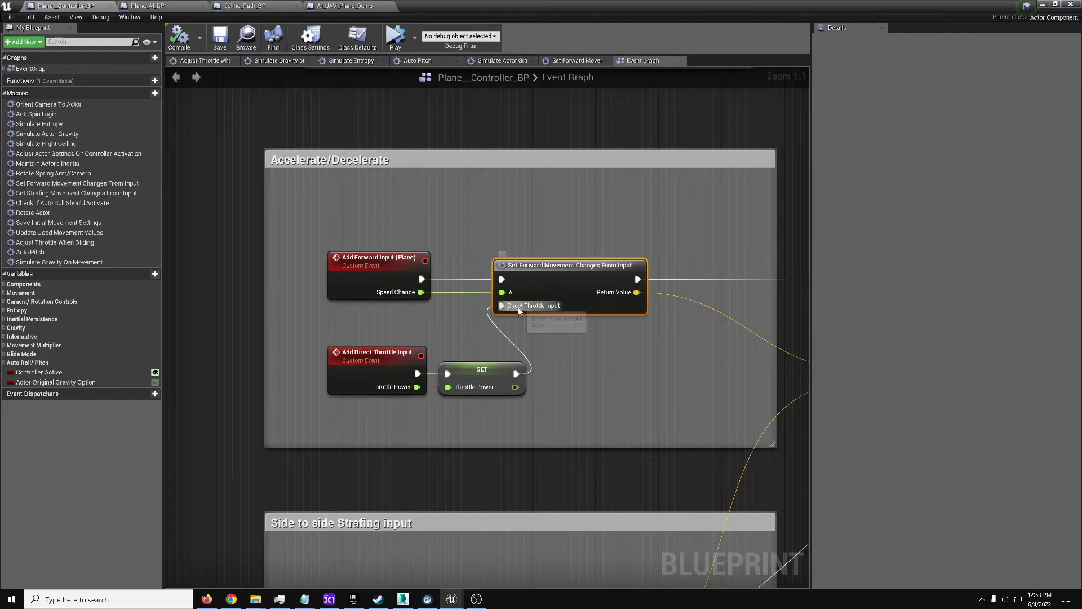
double_click(568, 263)
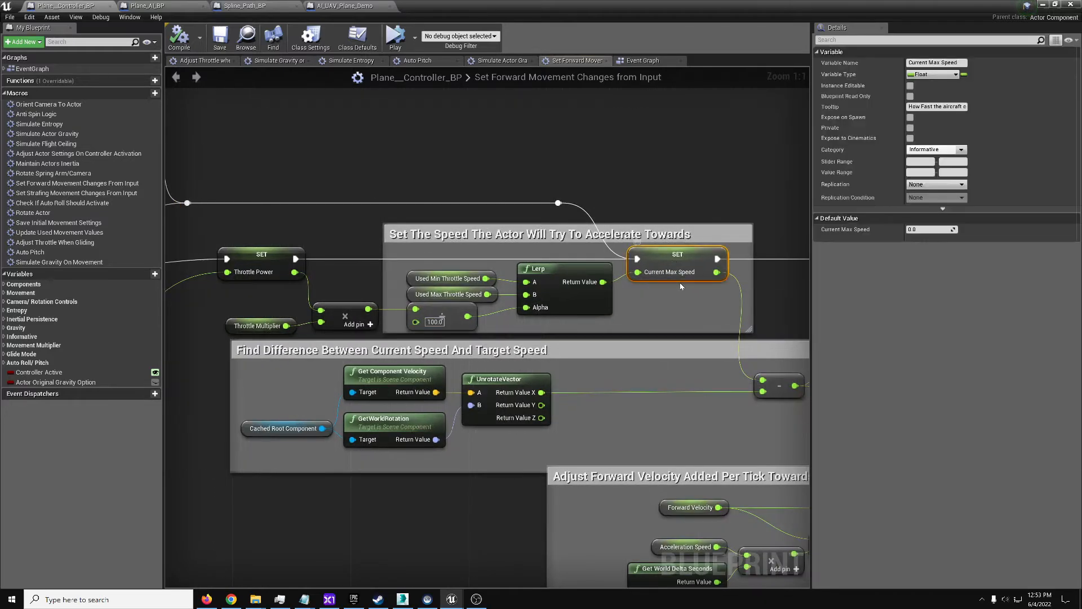
scroll("down", 3)
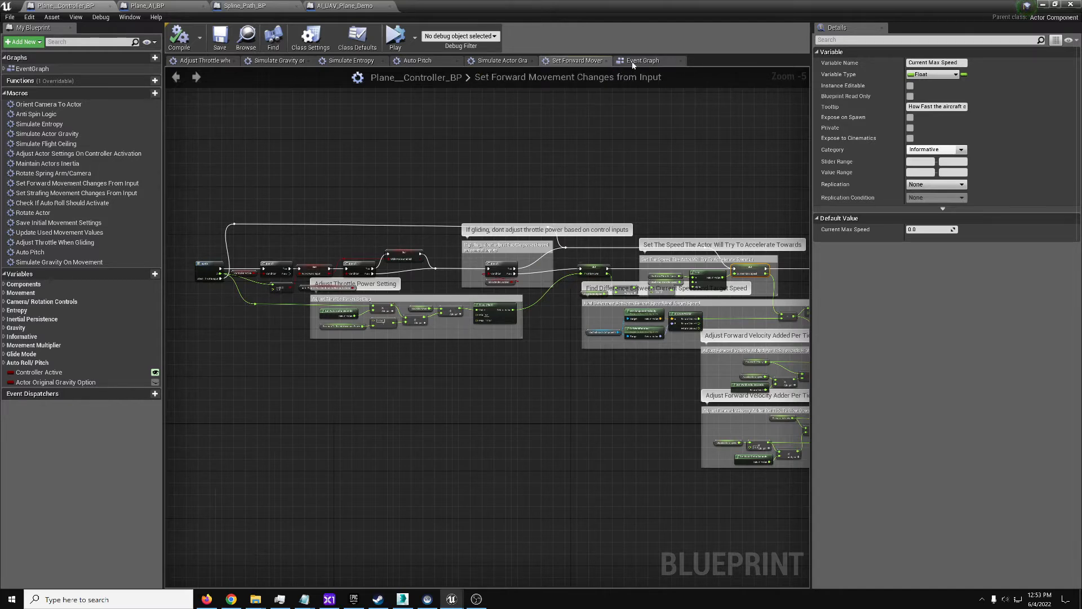
Return to the controller's main event graph, then switch to the Spline_Path_BP blueprint
left_click(641, 60)
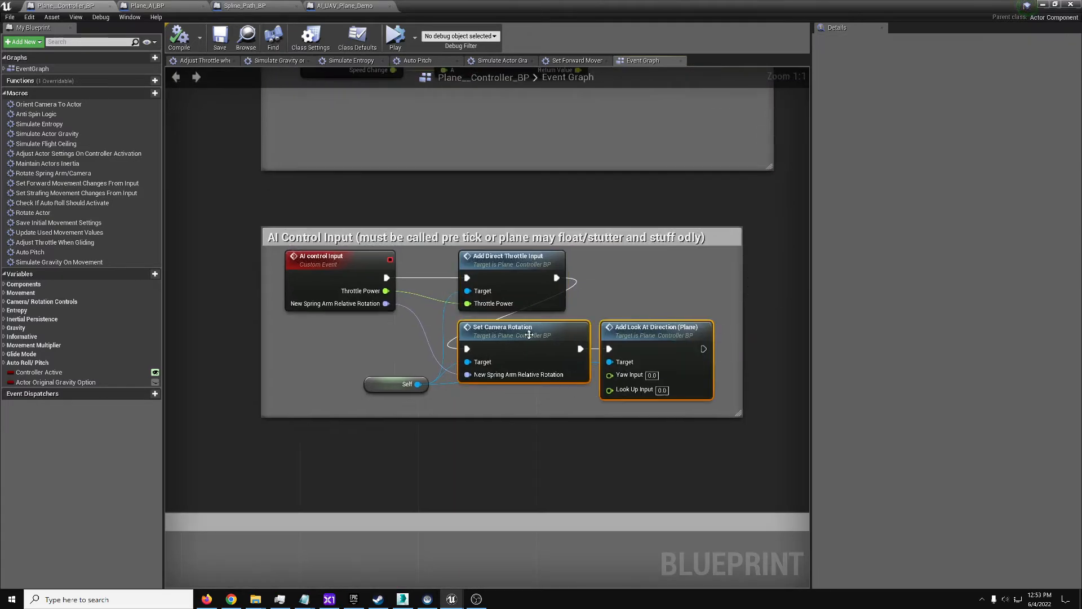
scroll("down", 3)
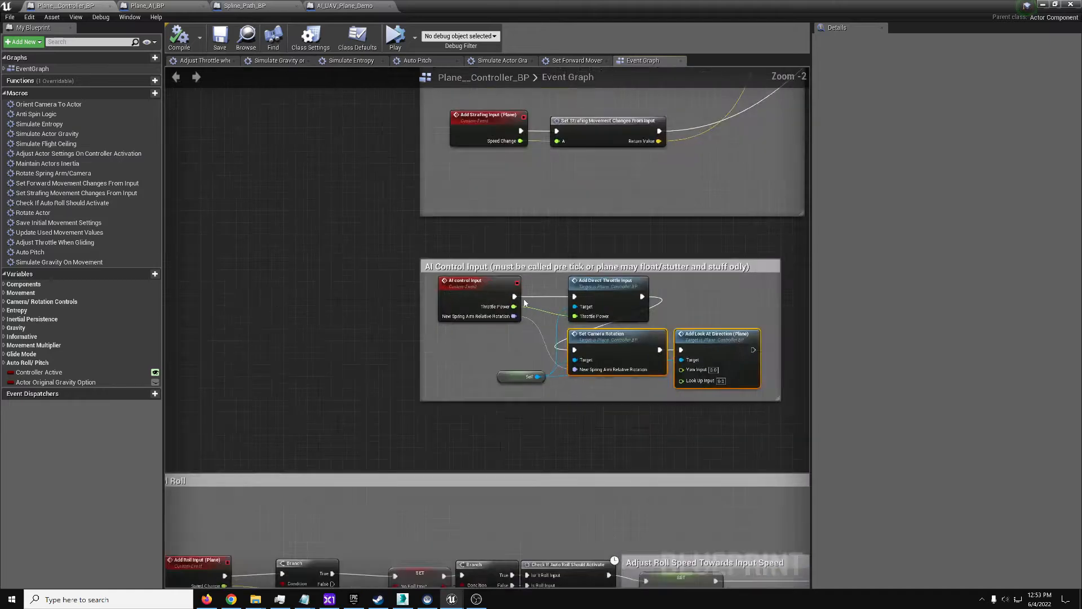
left_click(462, 273)
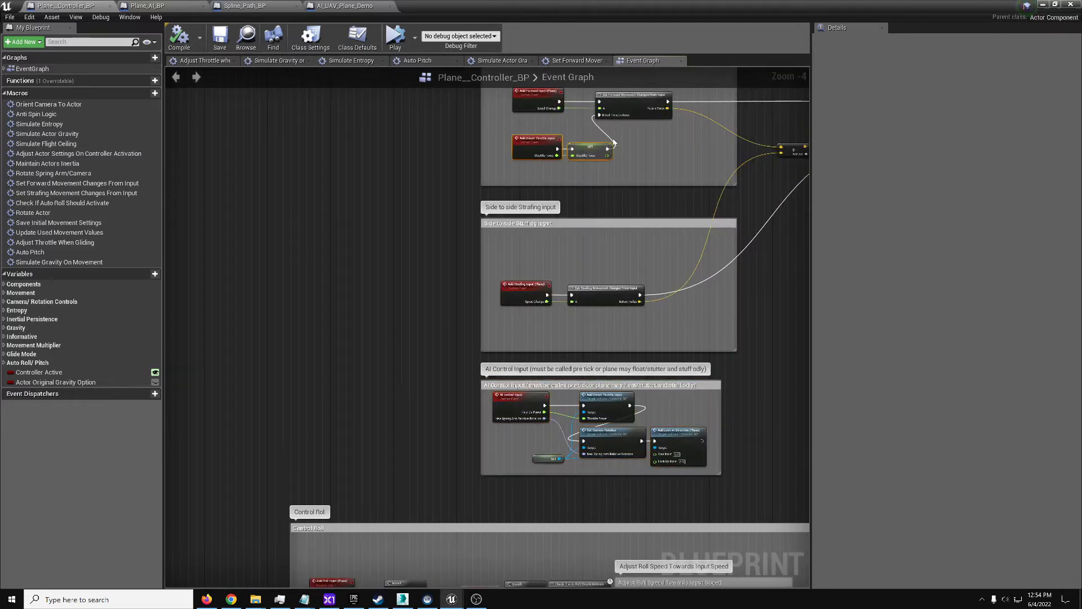
mouse_move(649, 339)
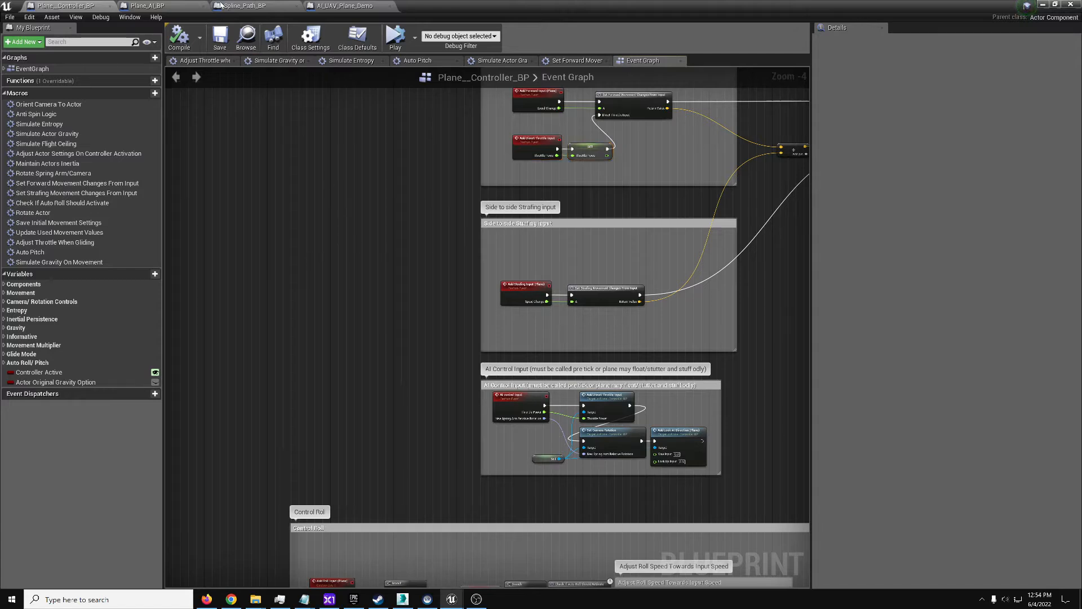
left_click(244, 6)
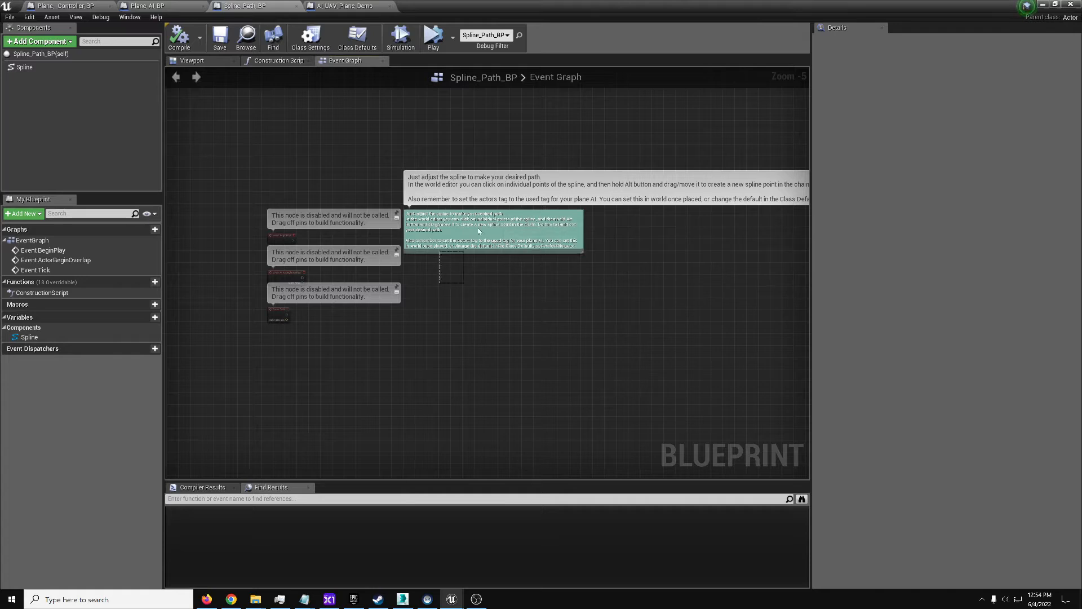
Switch to Plane_AI_BP's main event graph and inspect the Makes Bombing Runs option
left_click(164, 6)
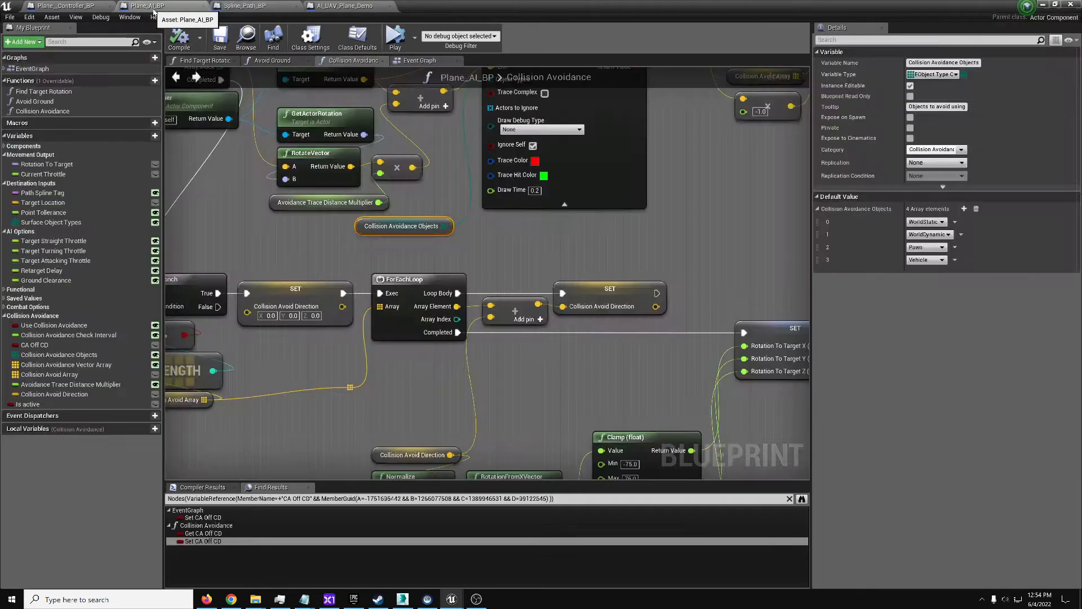
scroll("down", 3)
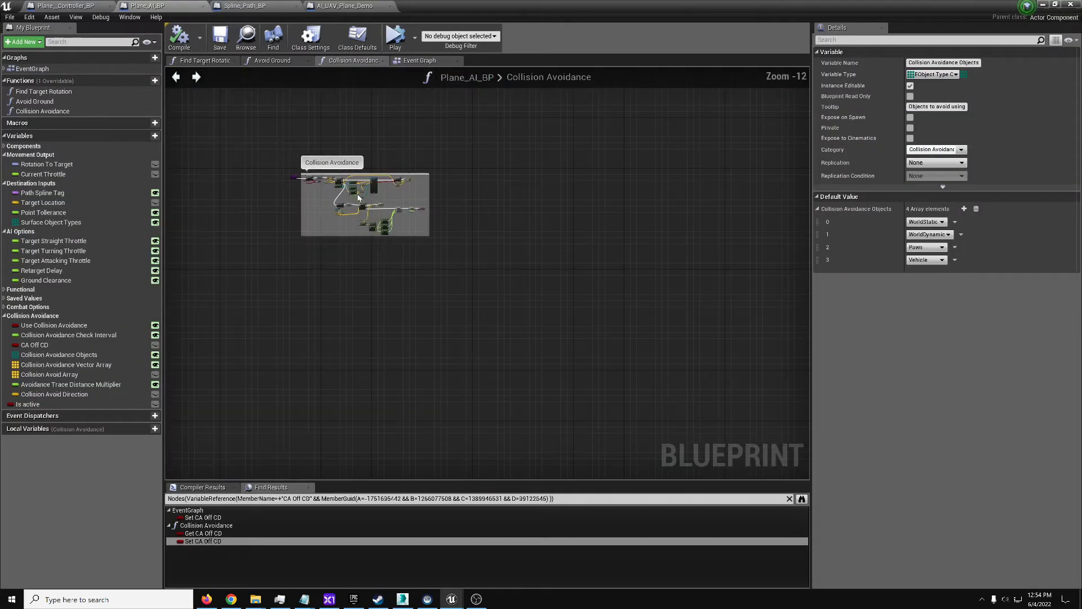
left_click(420, 60)
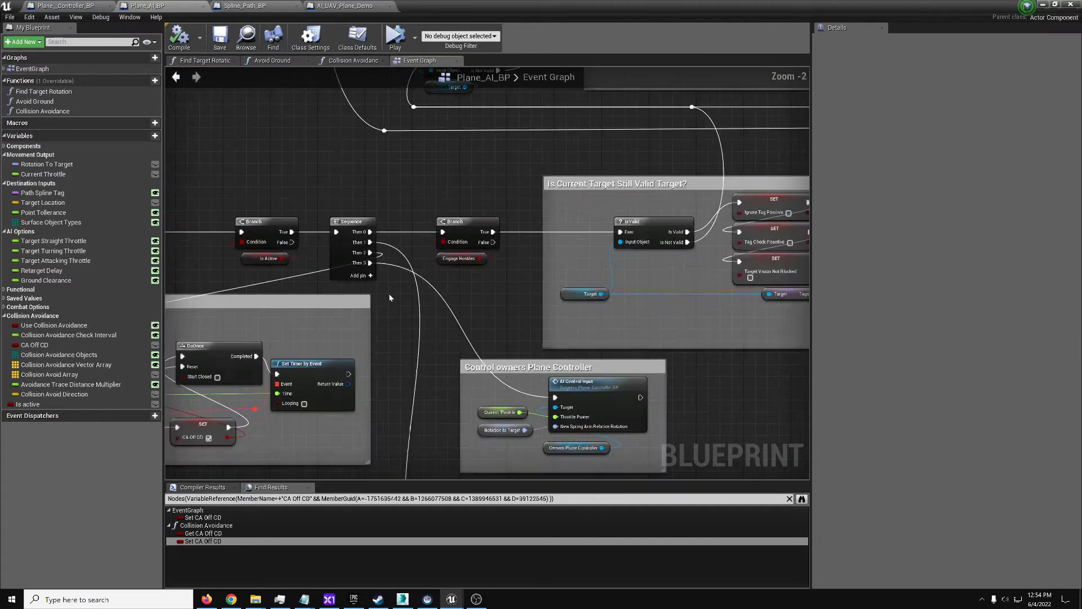
scroll("down", 3)
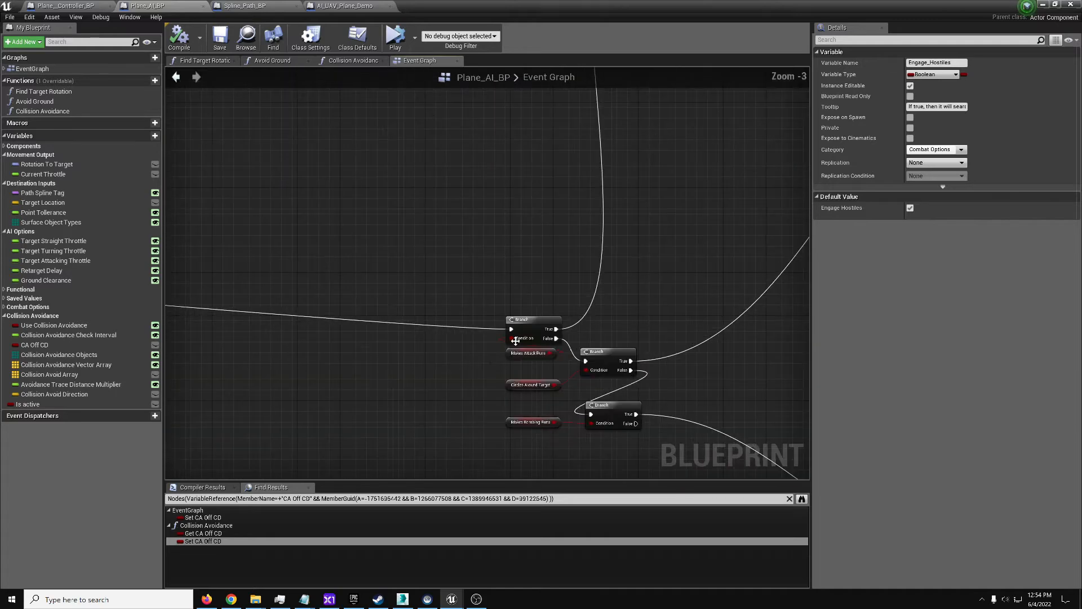
left_click(532, 384)
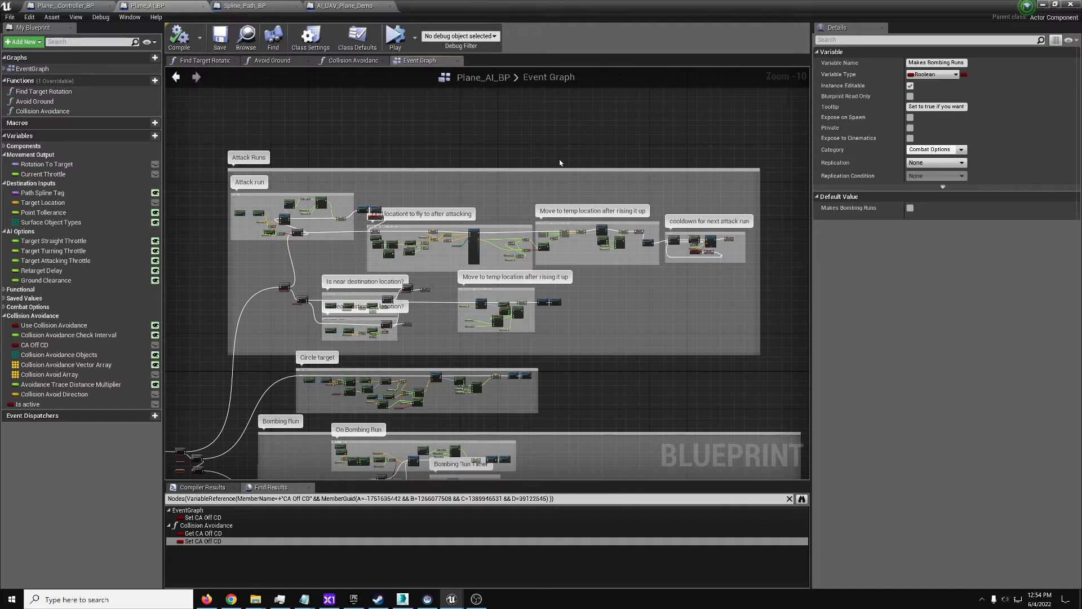
mouse_move(604, 119)
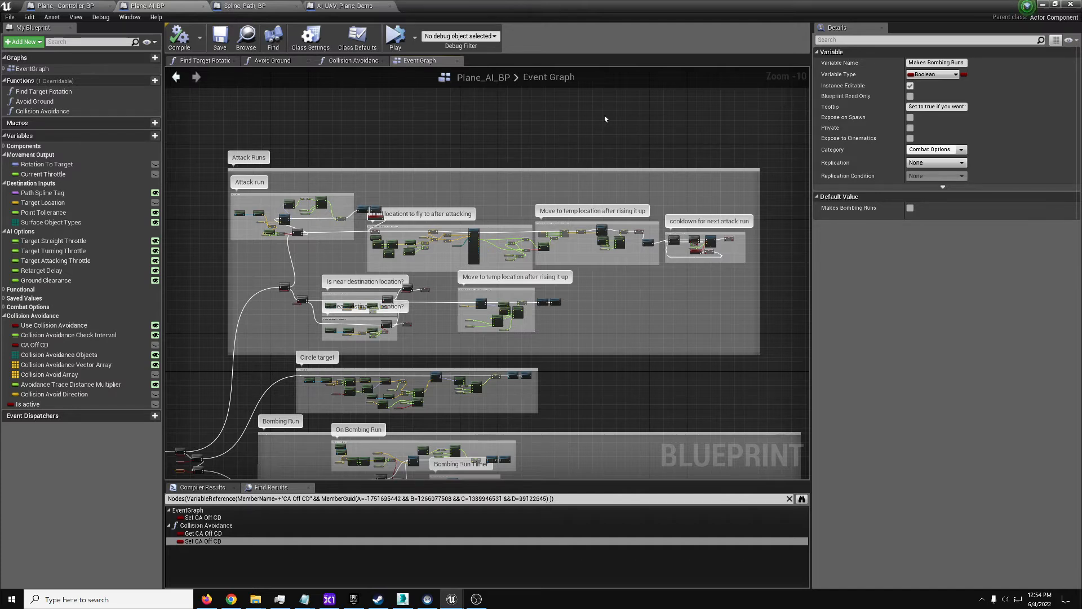
mouse_move(278, 318)
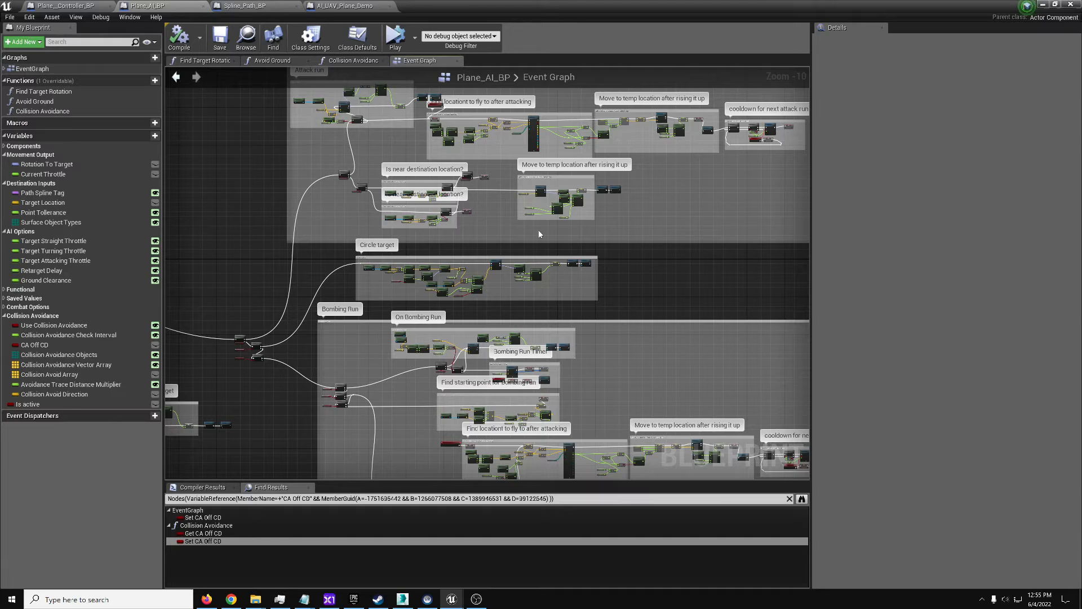
mouse_move(444, 279)
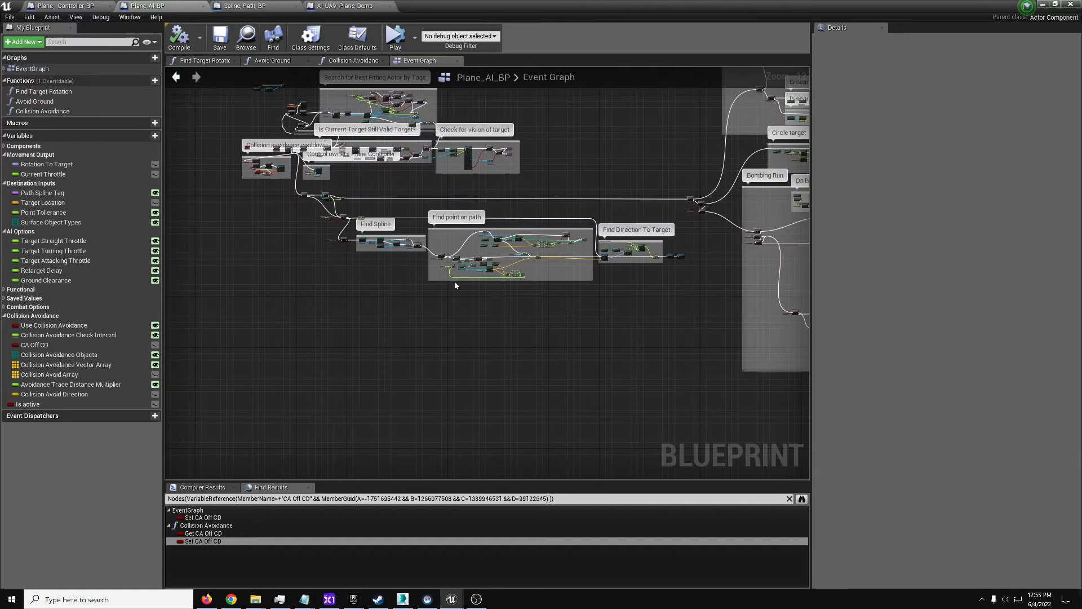
Scroll through Plane_AI_BP's find-point-on-path, find-direction and collision avoidance sections
scroll("down", 3)
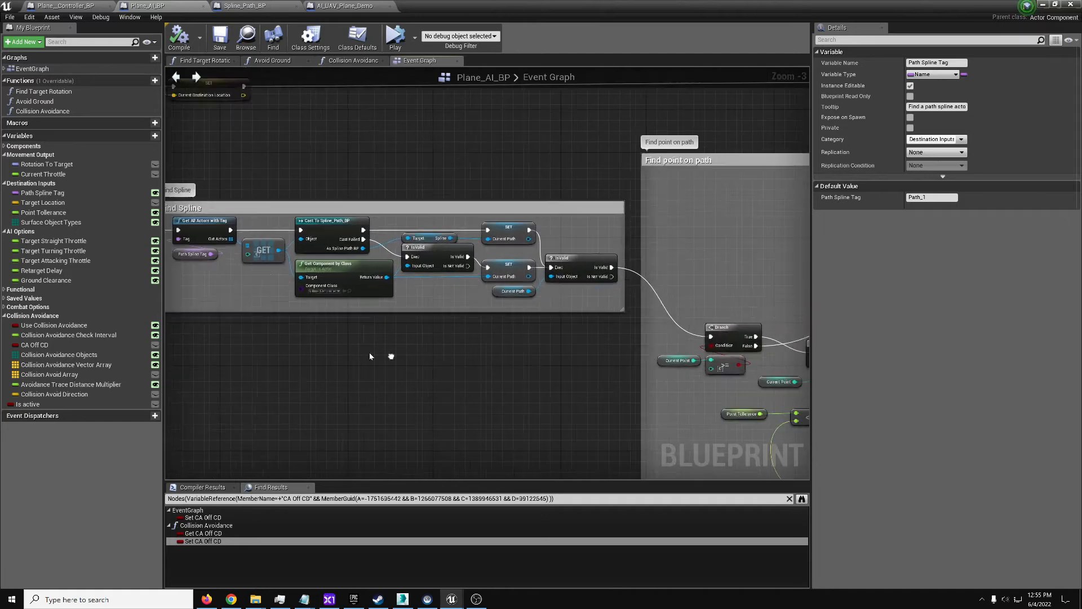
scroll("down", 3)
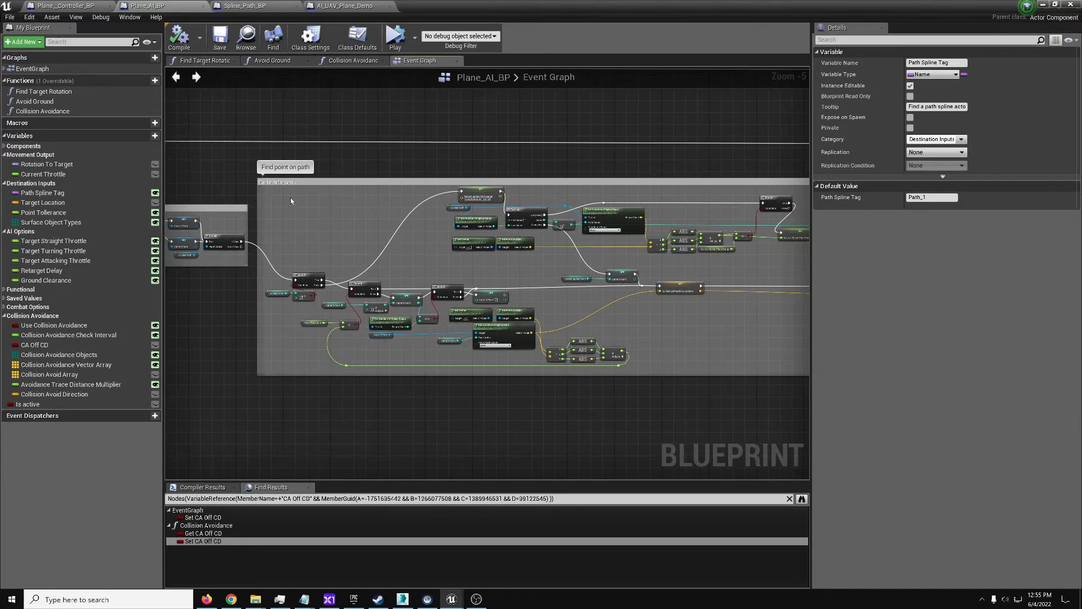
scroll("down", 3)
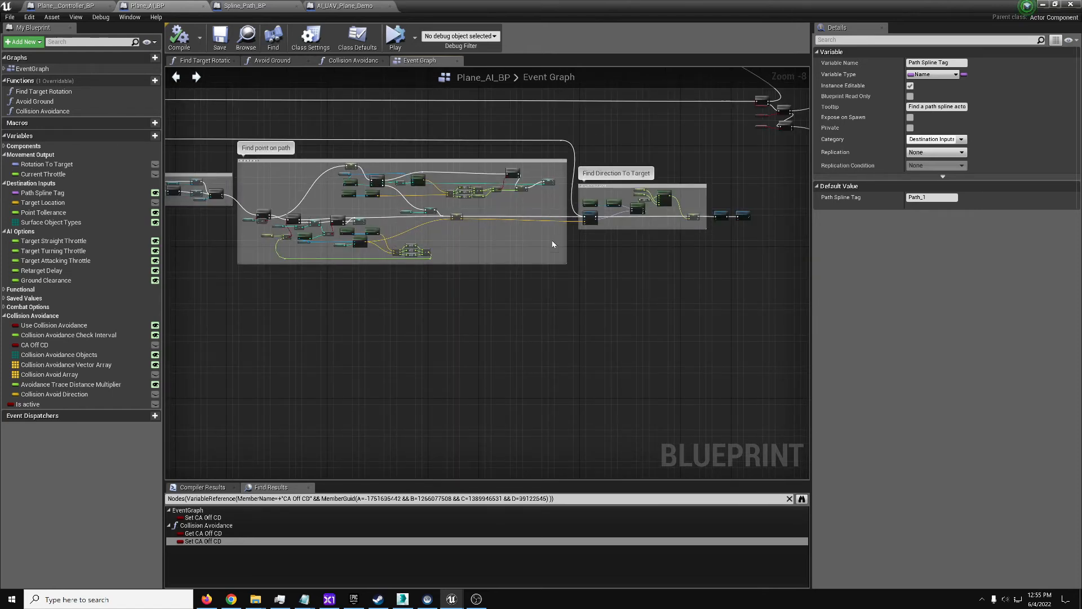
scroll("down", 3)
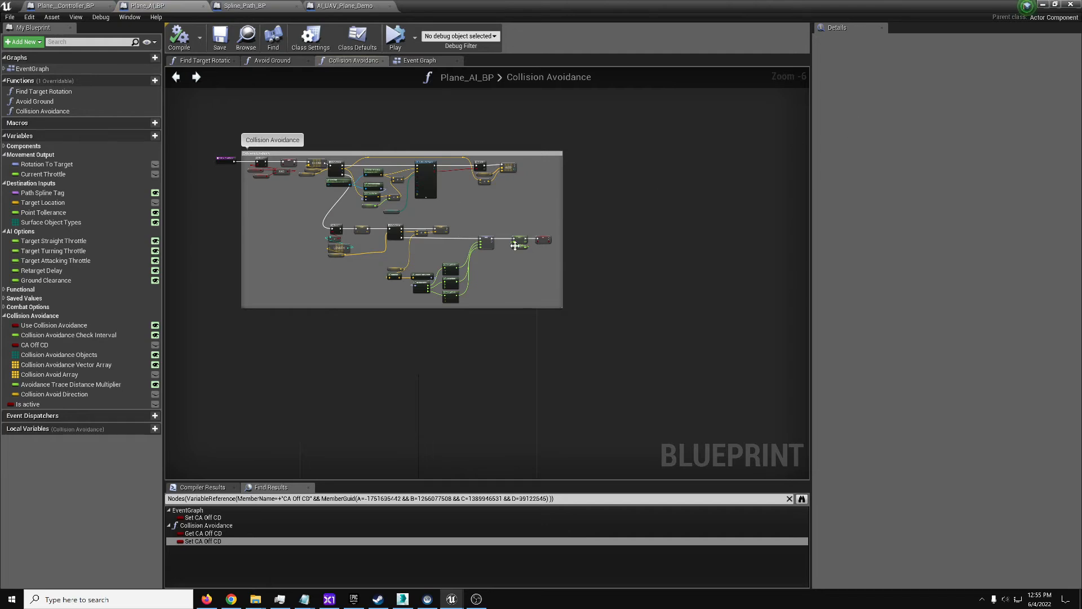
mouse_move(508, 263)
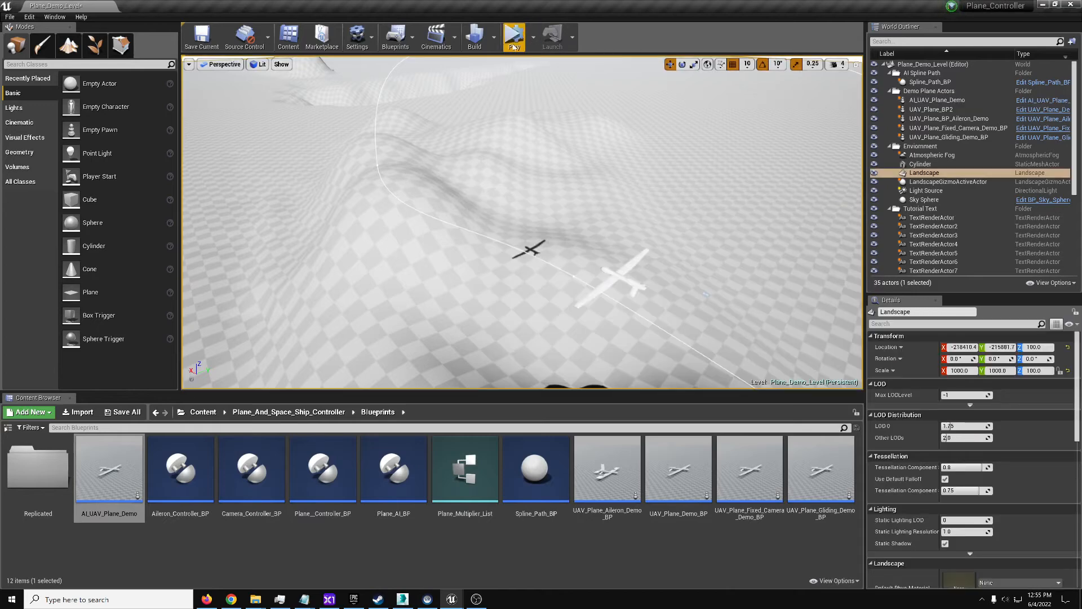
Return to the level editor and save the Plane_Demo_Level map via Save All
left_click(514, 38)
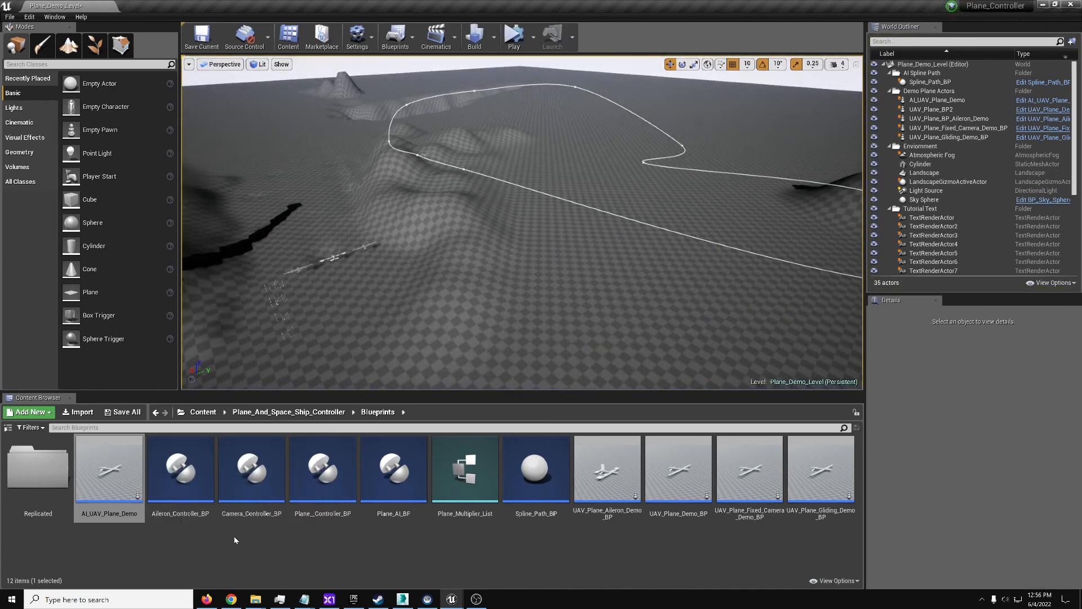
left_click(123, 412)
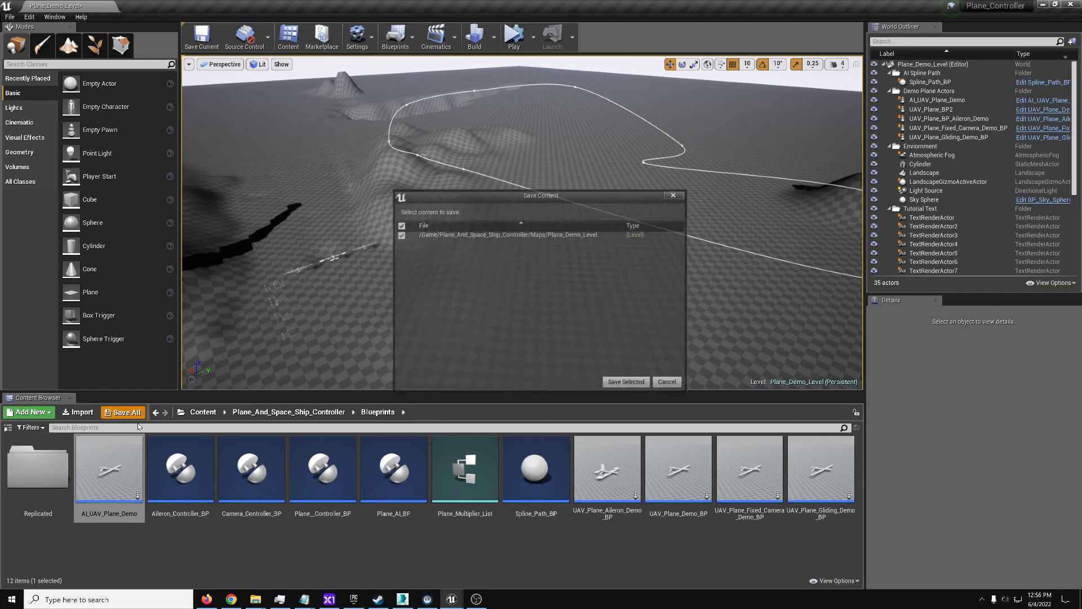
left_click(625, 382)
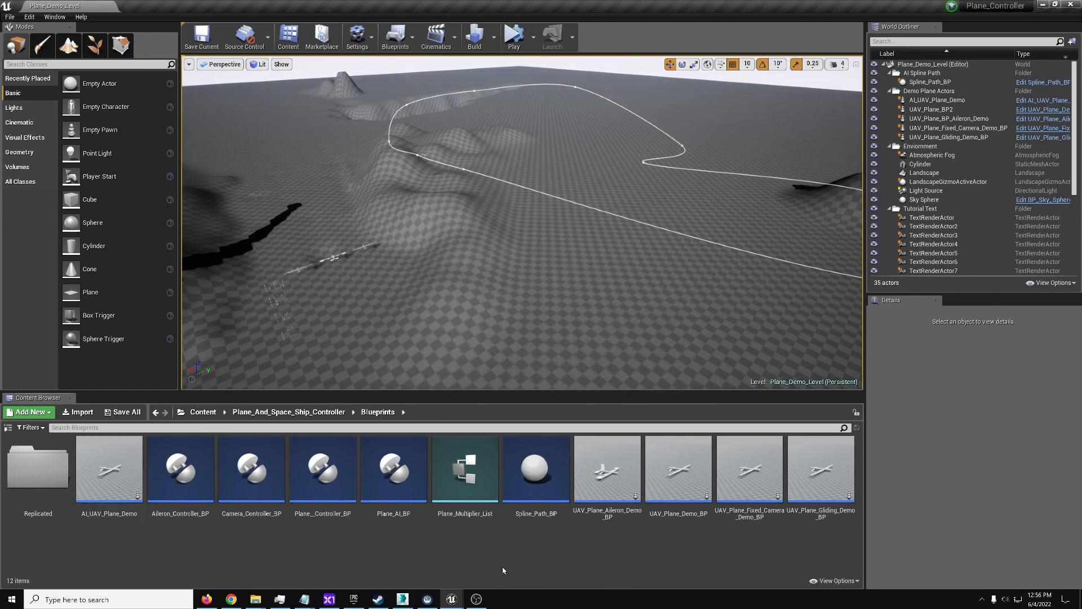
mouse_move(504, 548)
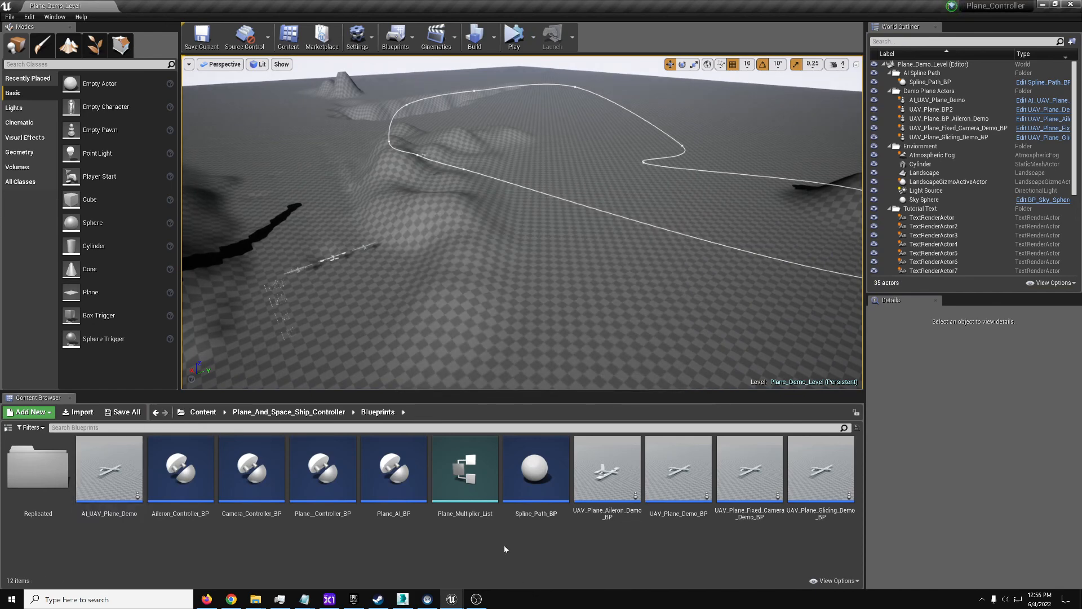